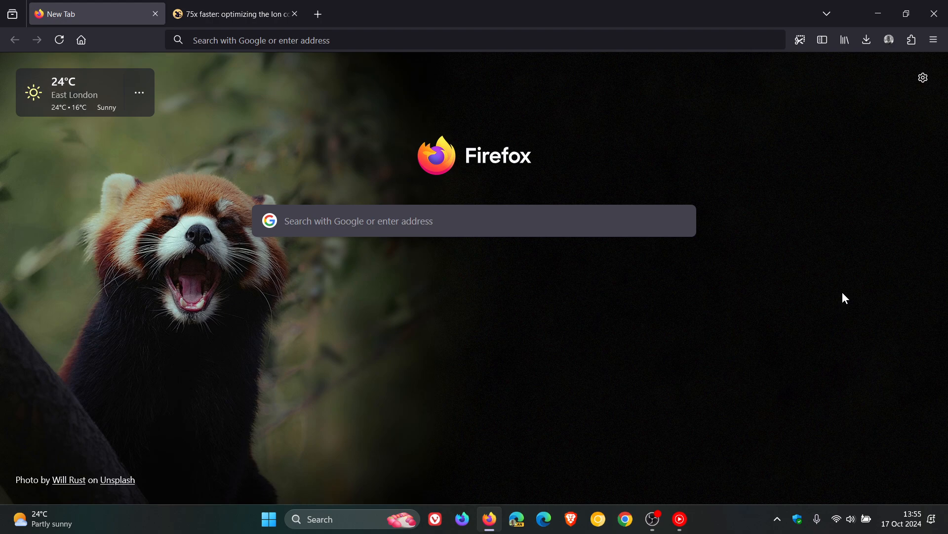
pyautogui.moveTo(215, 306)
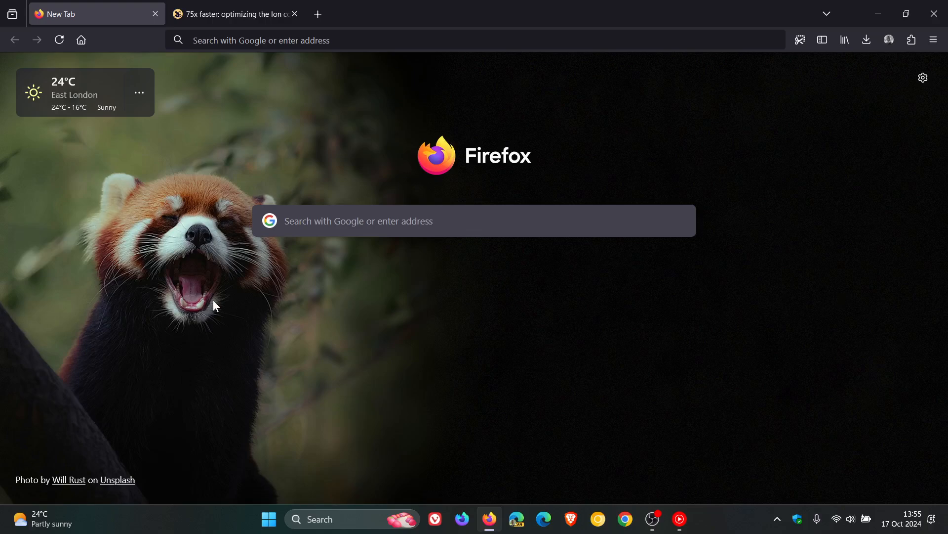
pyautogui.moveTo(678, 370)
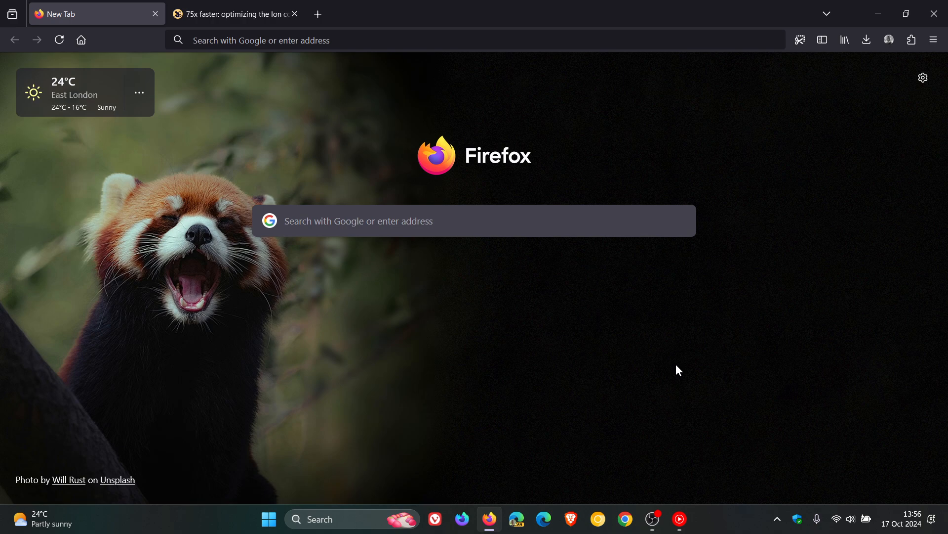
pyautogui.moveTo(694, 162)
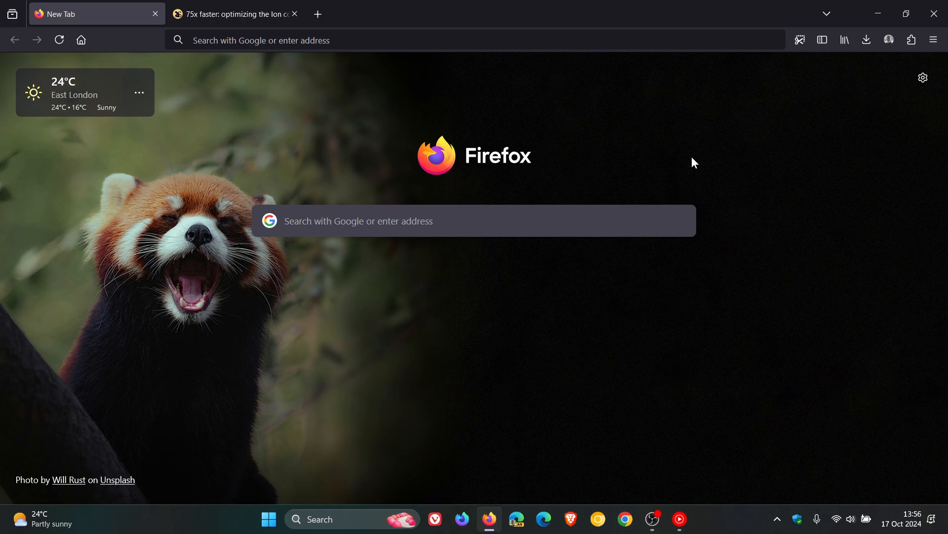
pyautogui.moveTo(801, 339)
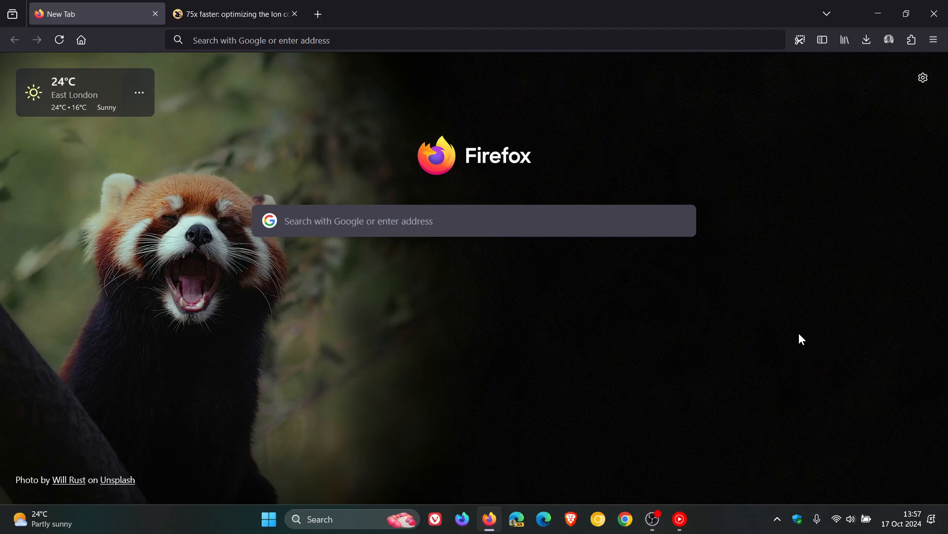
# Bring up the '75x faster' Ion compiler post and read down to the Adobe Photoshop section
pyautogui.click(235, 13)
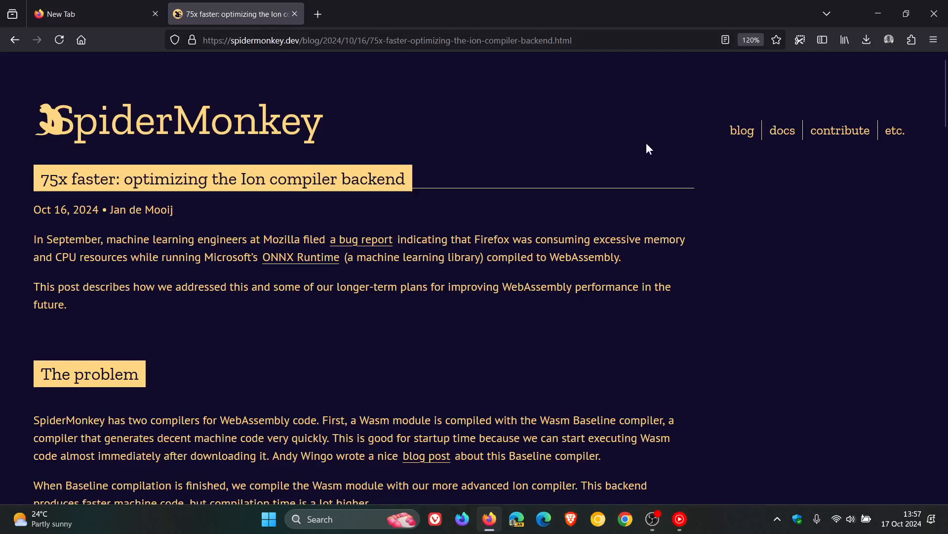
pyautogui.moveTo(843, 247)
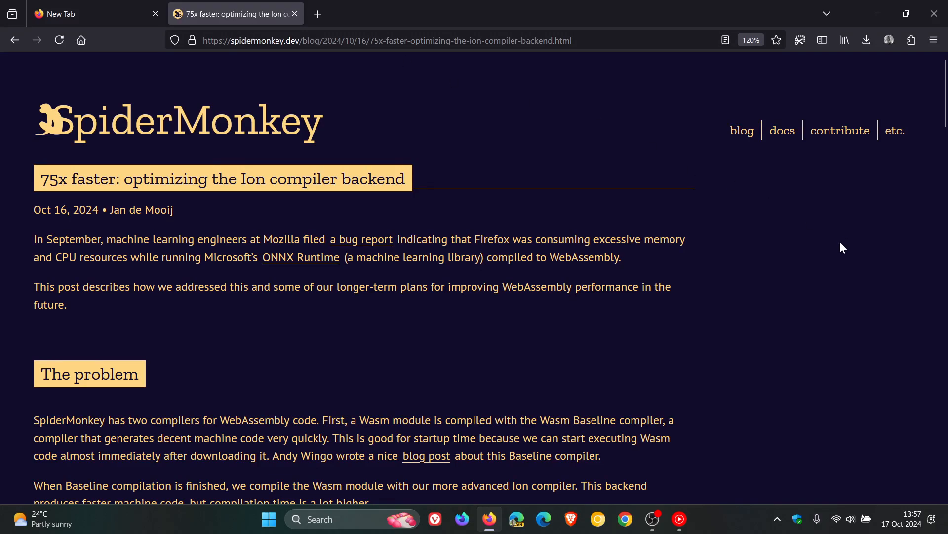
pyautogui.moveTo(828, 265)
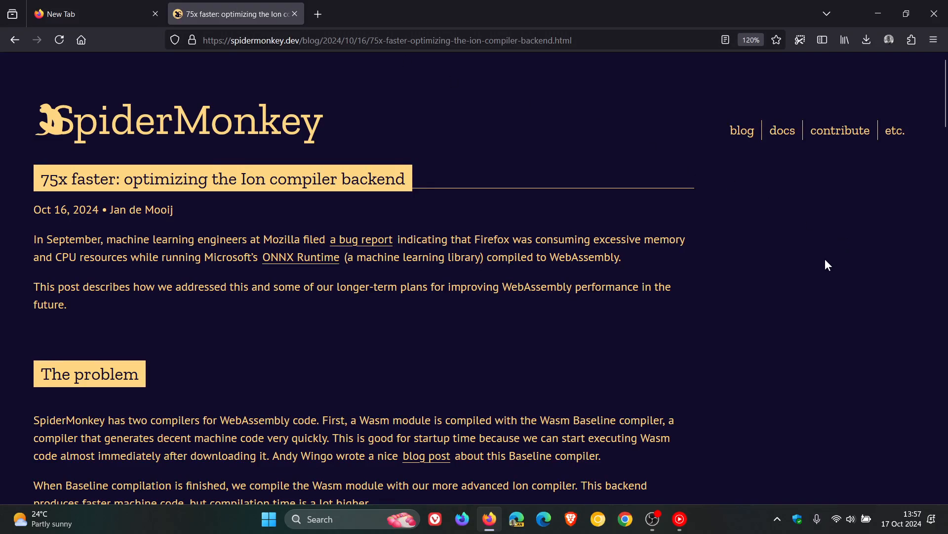
pyautogui.scroll(-3)
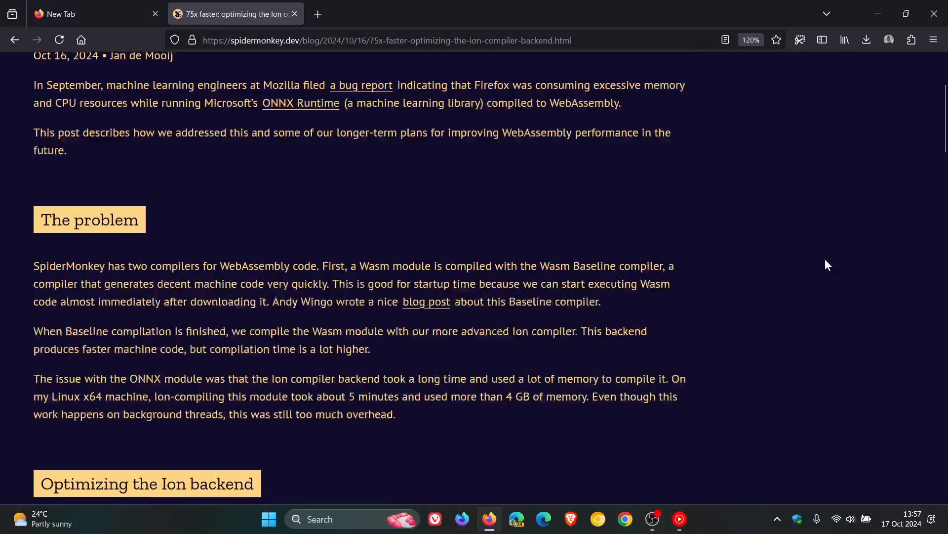
pyautogui.scroll(-3)
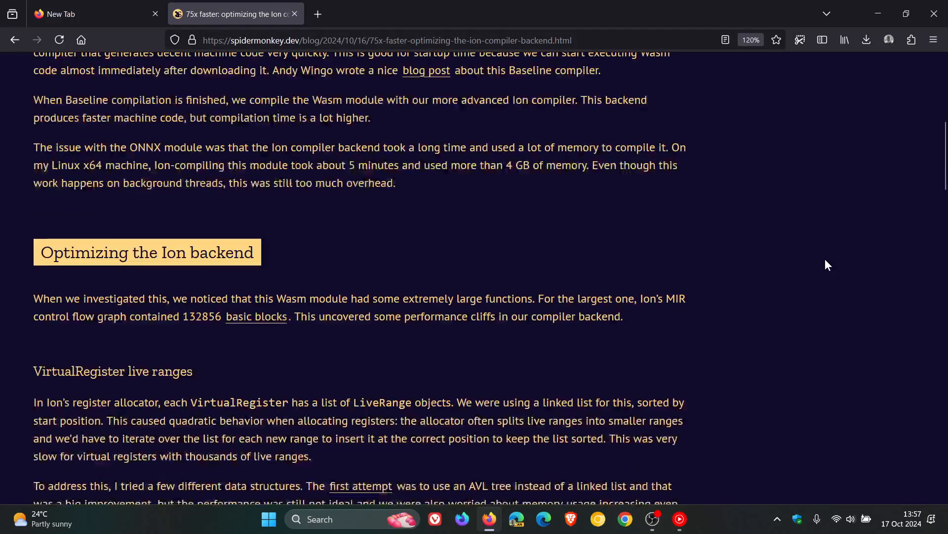
pyautogui.scroll(-3)
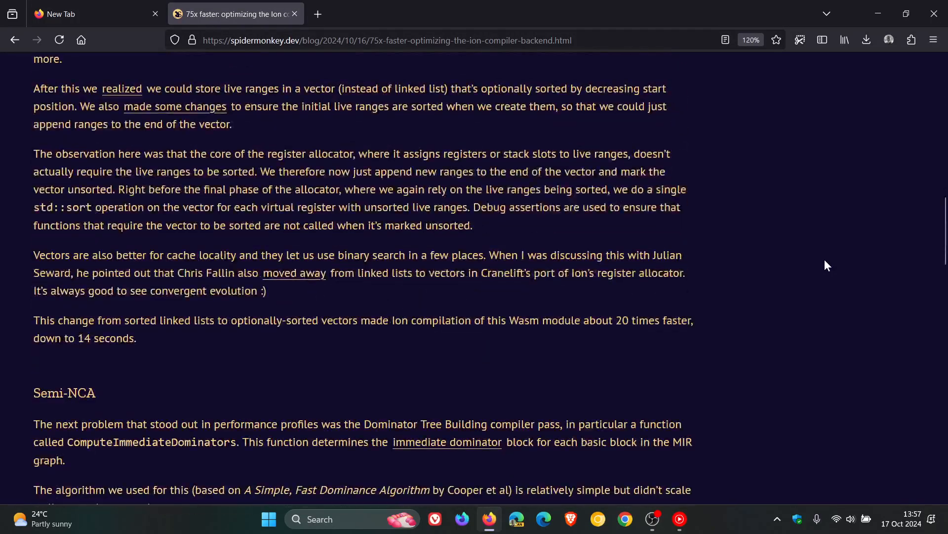
pyautogui.scroll(-3)
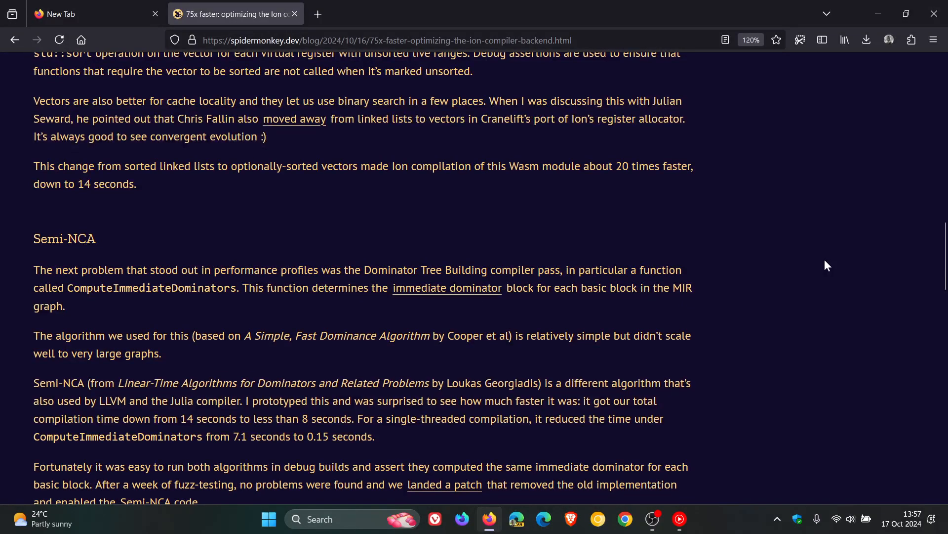
pyautogui.scroll(-3)
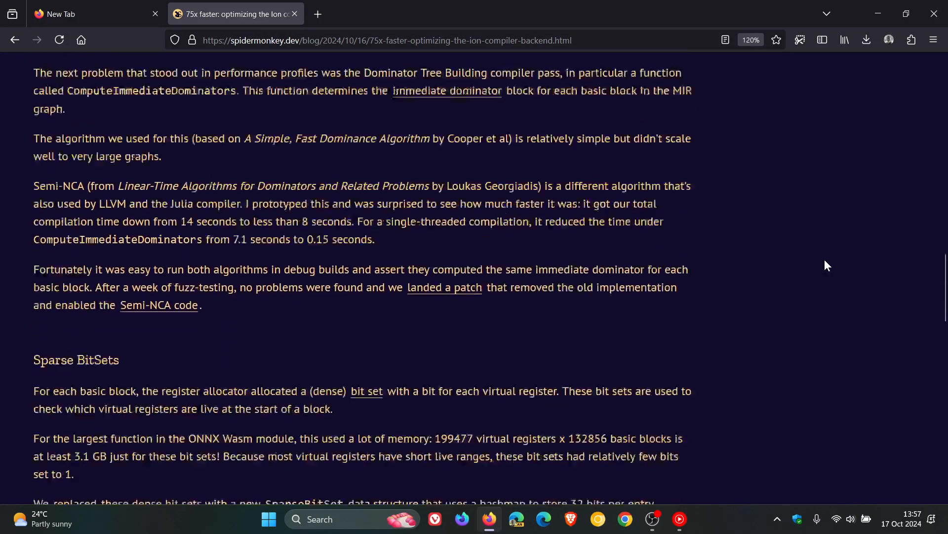
pyautogui.scroll(-3)
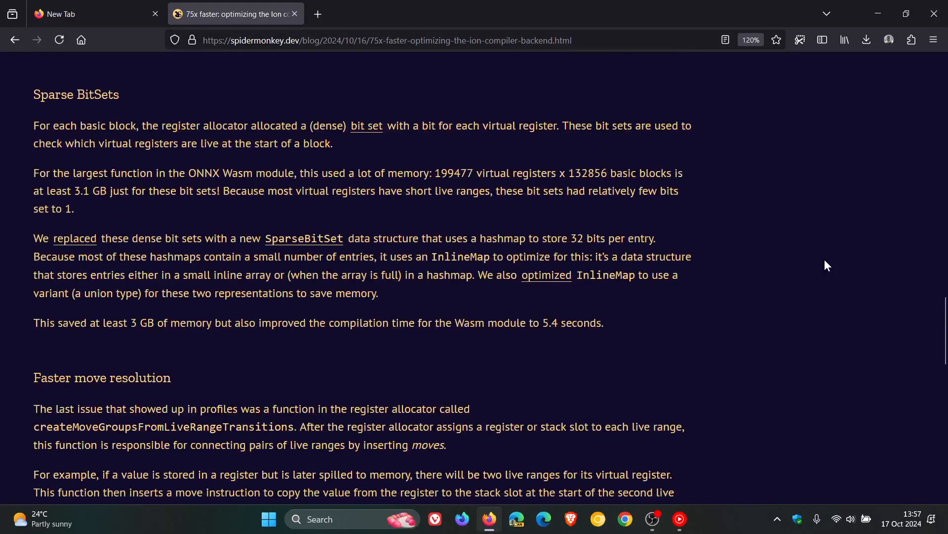
pyautogui.scroll(-3)
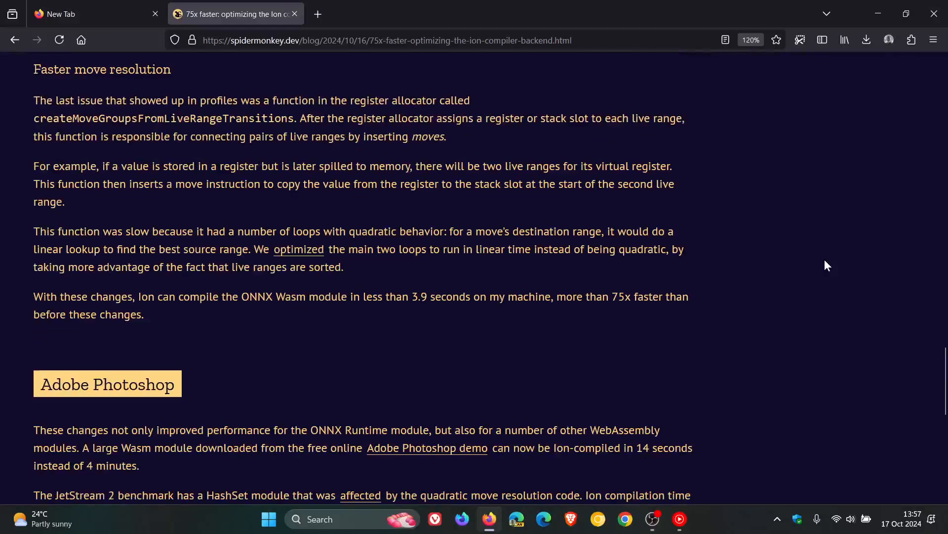
pyautogui.scroll(-3)
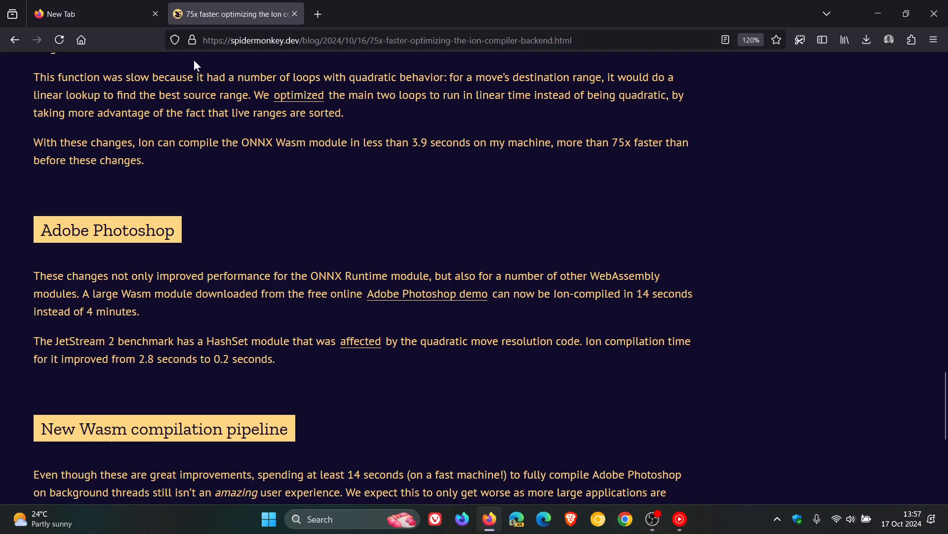
pyautogui.click(88, 13)
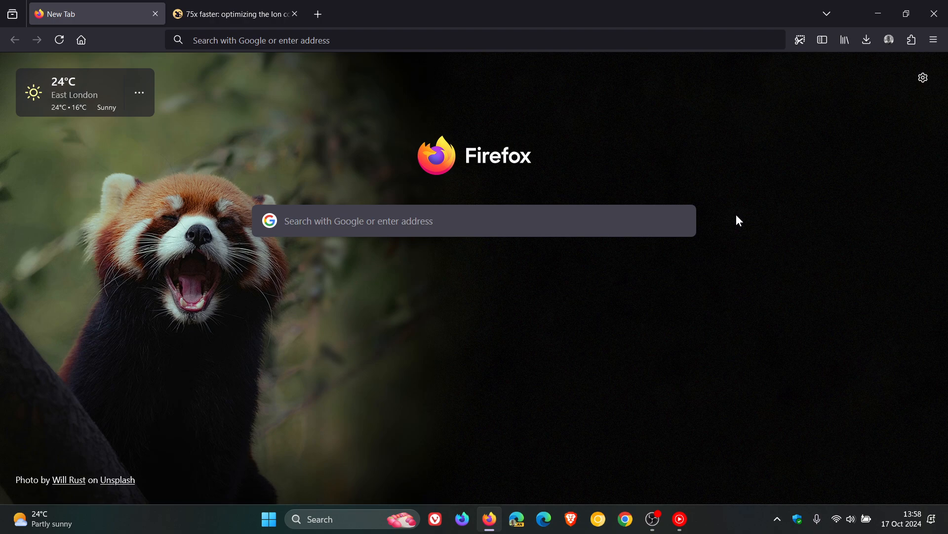
pyautogui.moveTo(387, 162)
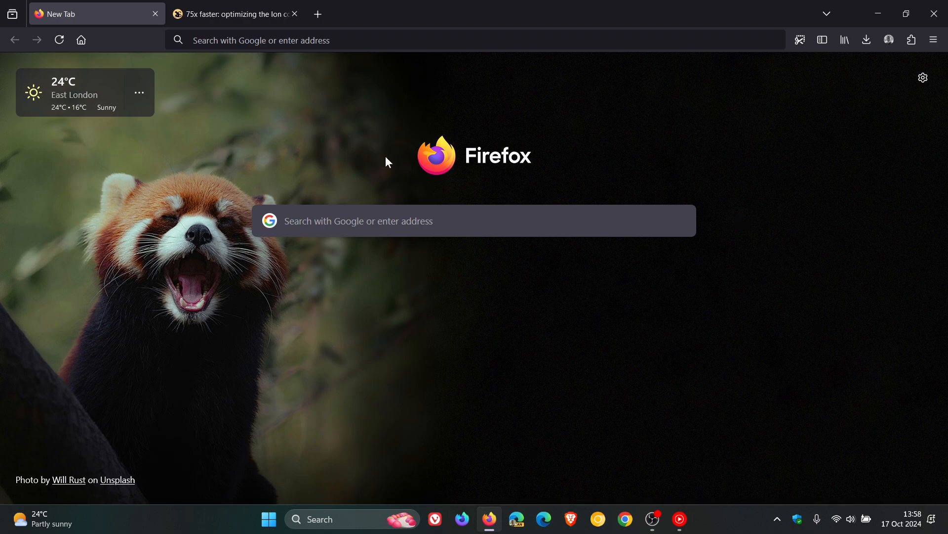
pyautogui.click(236, 13)
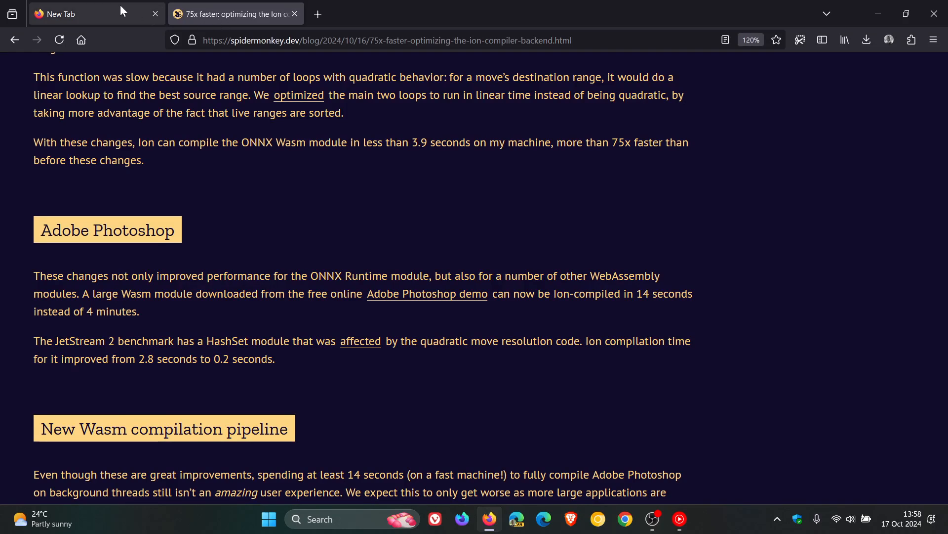
# Switch to the New Tab page with the red panda background, leaving the post open
pyautogui.click(67, 13)
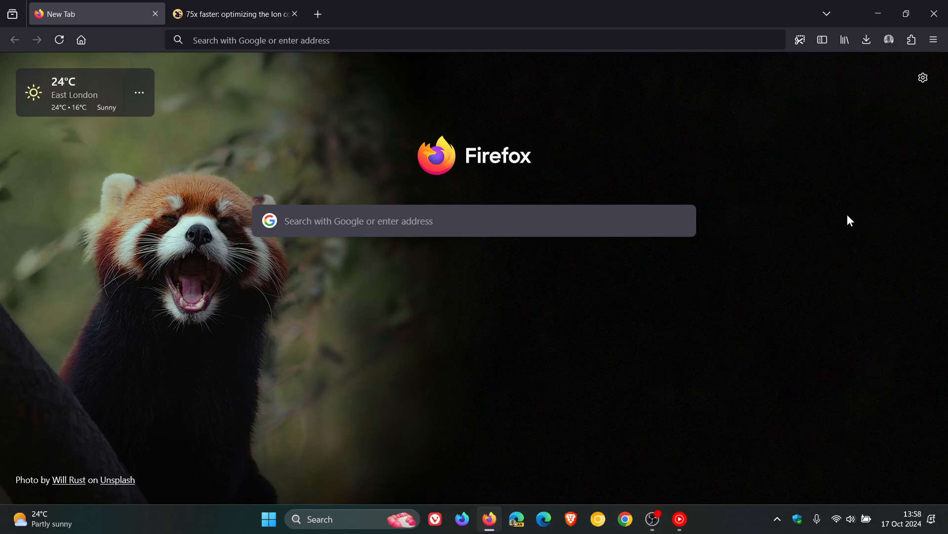
pyautogui.moveTo(661, 188)
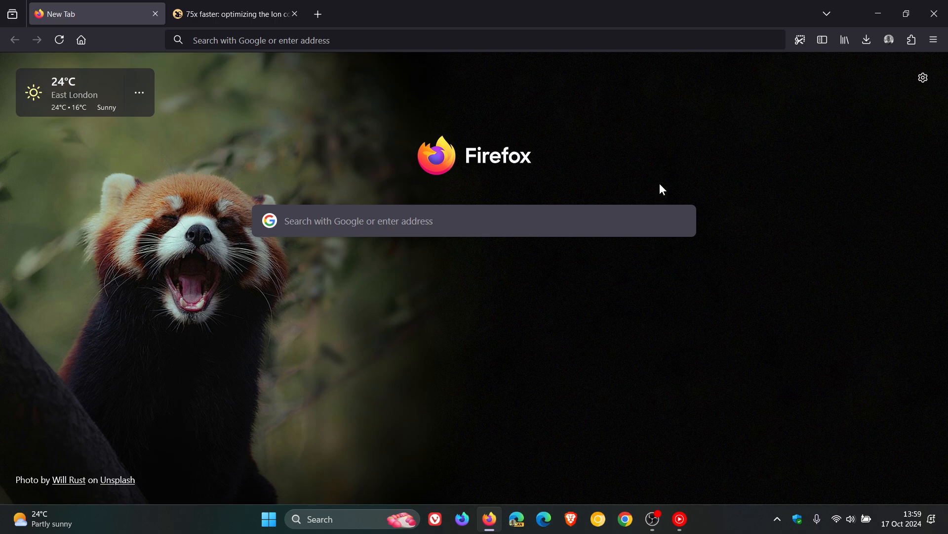
# Return to the '75x faster' post and scroll up to the VirtualRegister live ranges heading
pyautogui.click(235, 13)
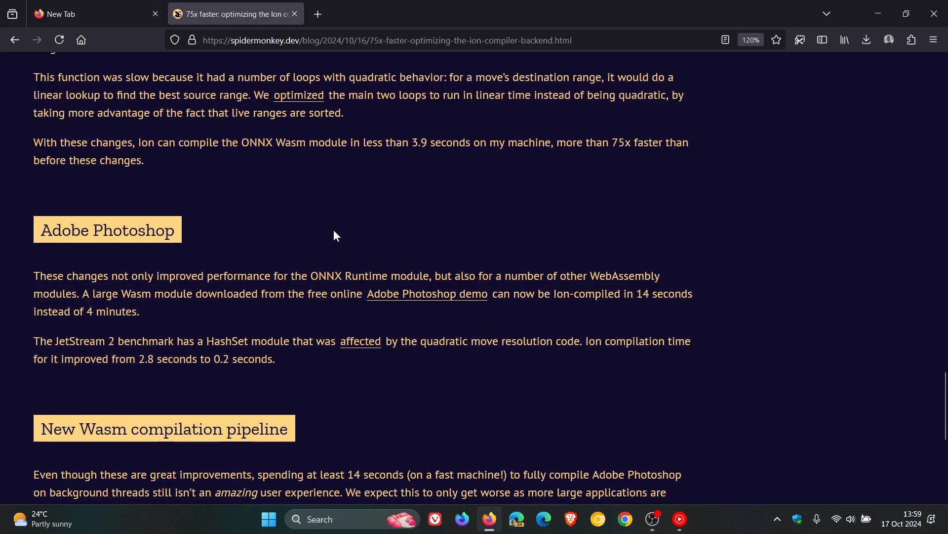
pyautogui.moveTo(827, 305)
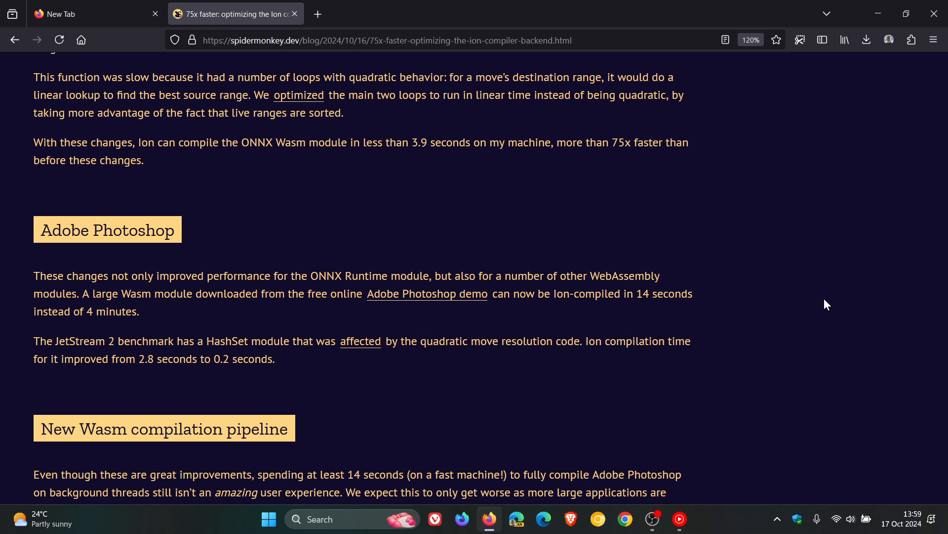
pyautogui.scroll(3)
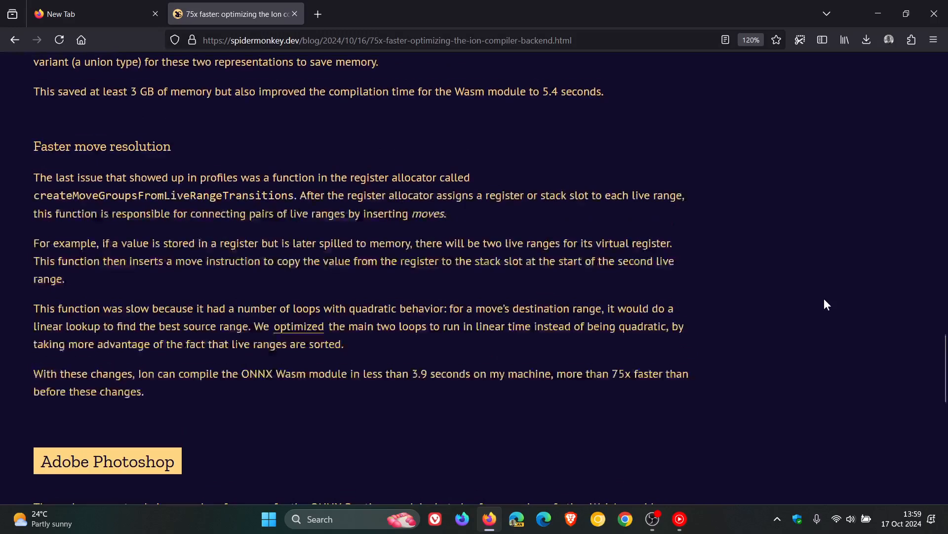
pyautogui.scroll(3)
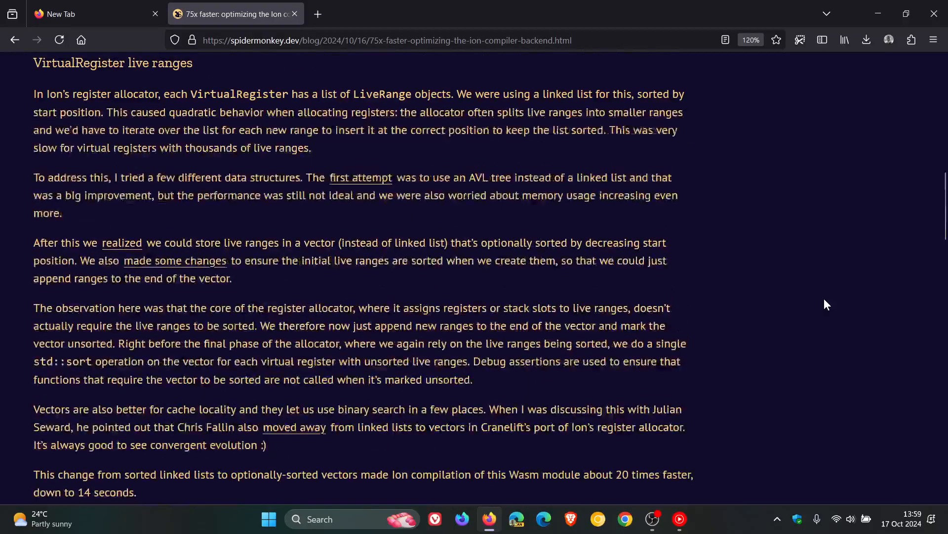
# Switch again to the New Tab page, keeping the blog post open in its tab
pyautogui.click(91, 12)
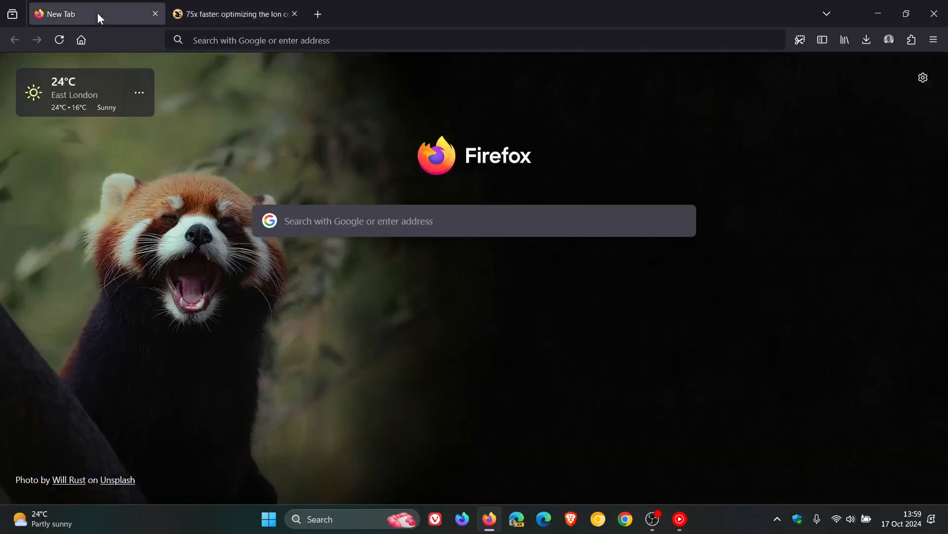
pyautogui.moveTo(809, 268)
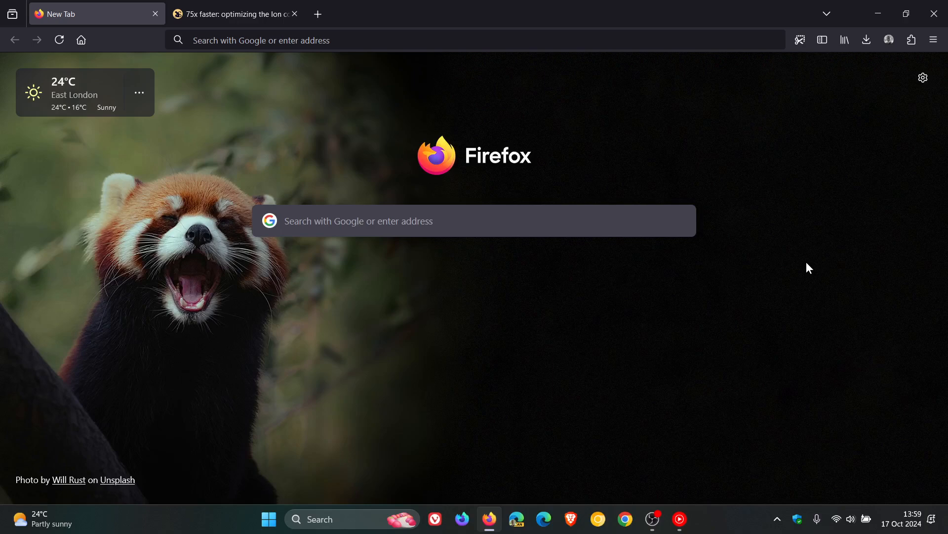
pyautogui.moveTo(768, 308)
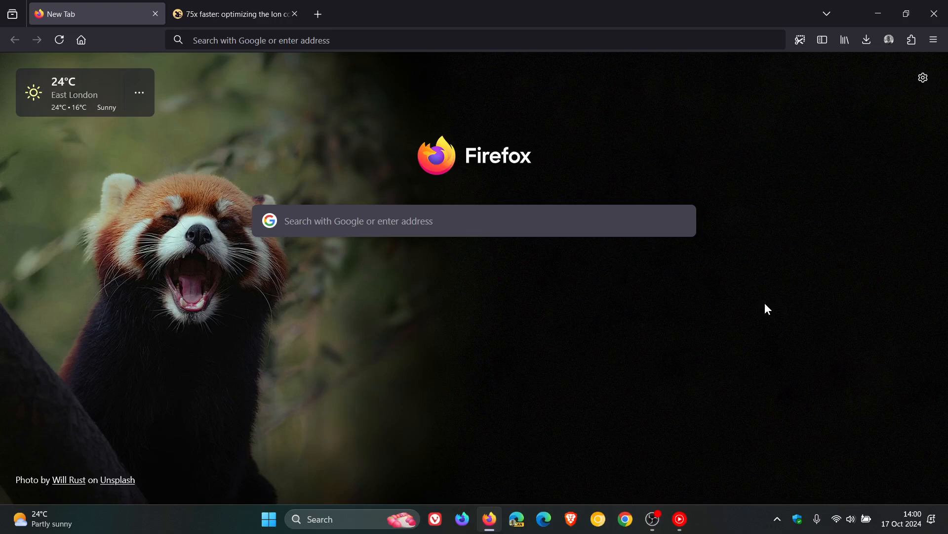
pyautogui.moveTo(691, 348)
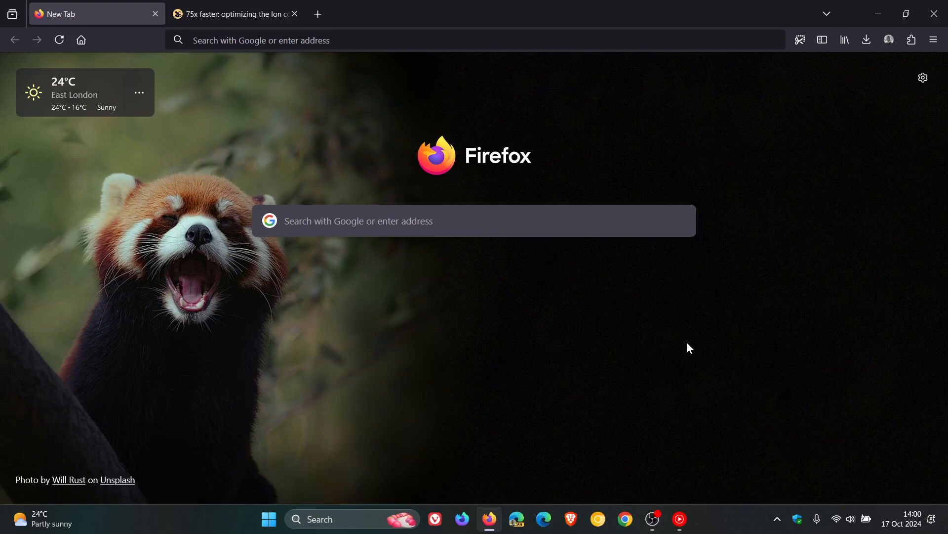